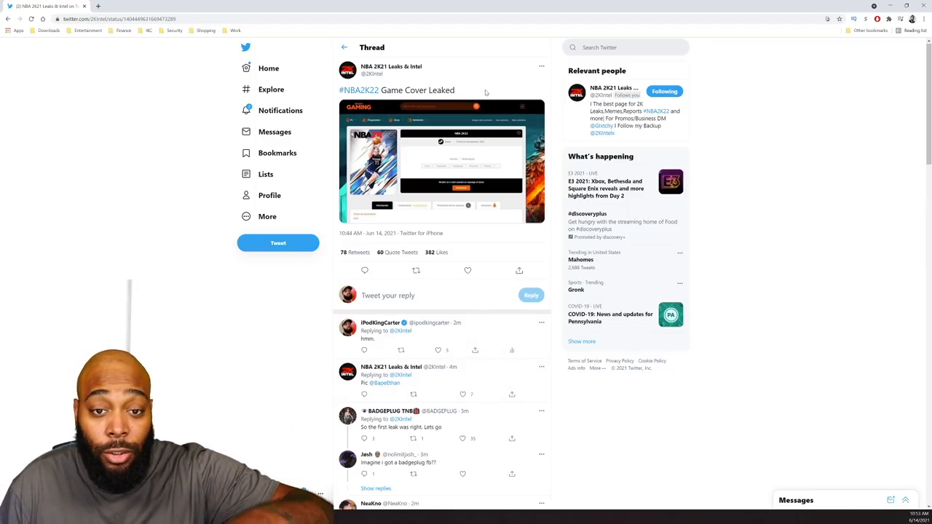
mouse_move(446, 151)
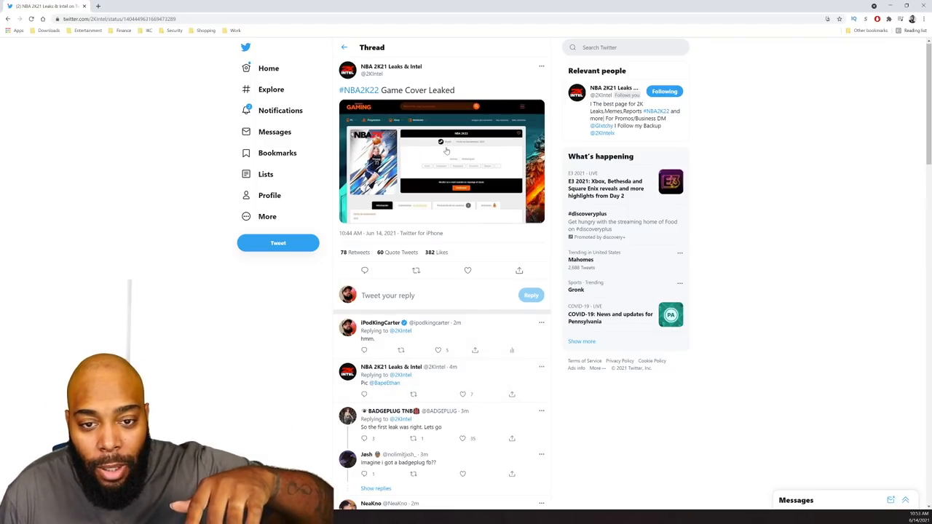
Step: Open the 2K Intel tweet's leaked NBA 2K22 cover showing Luka Dončić full-size
left_click(442, 161)
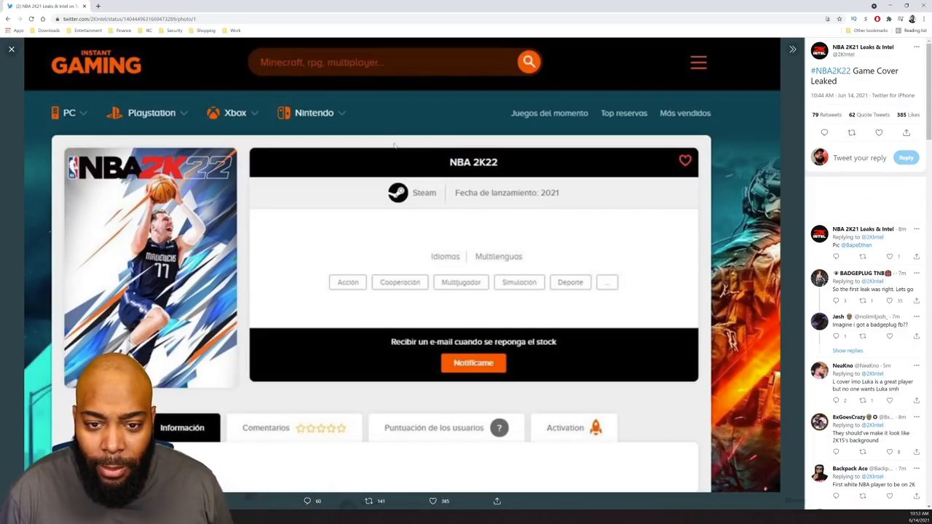